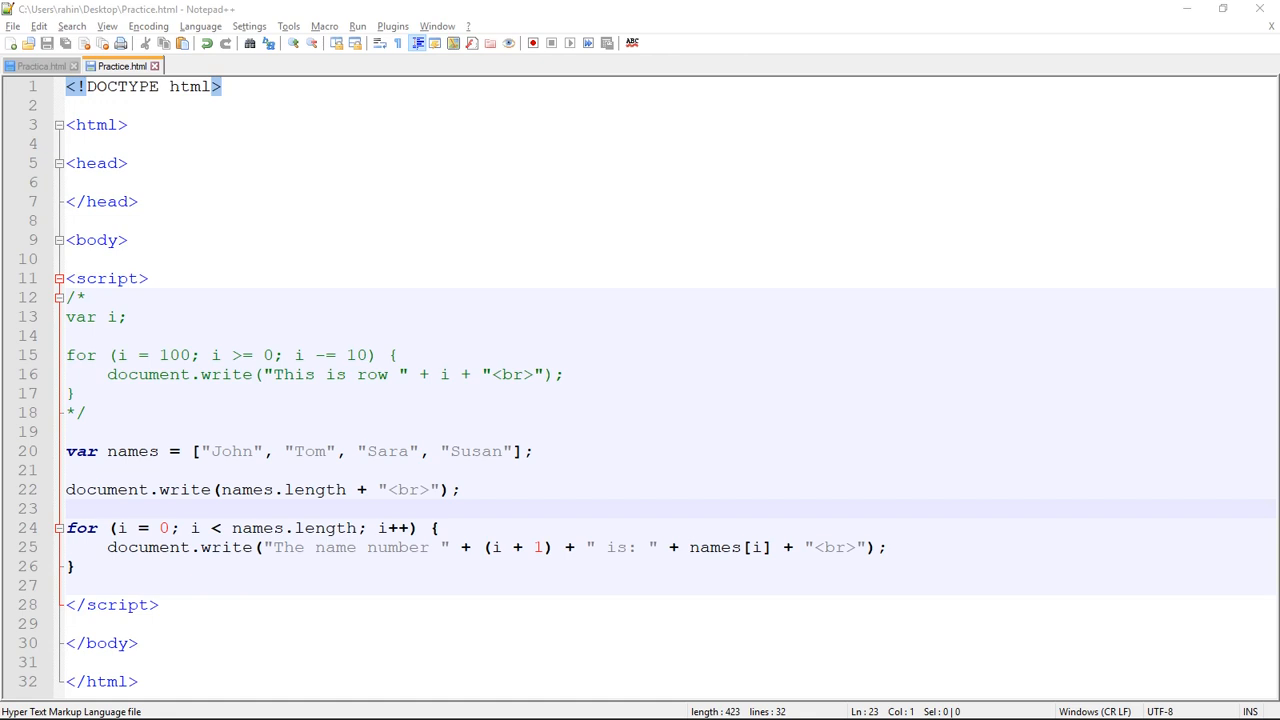
mouse_move(244, 470)
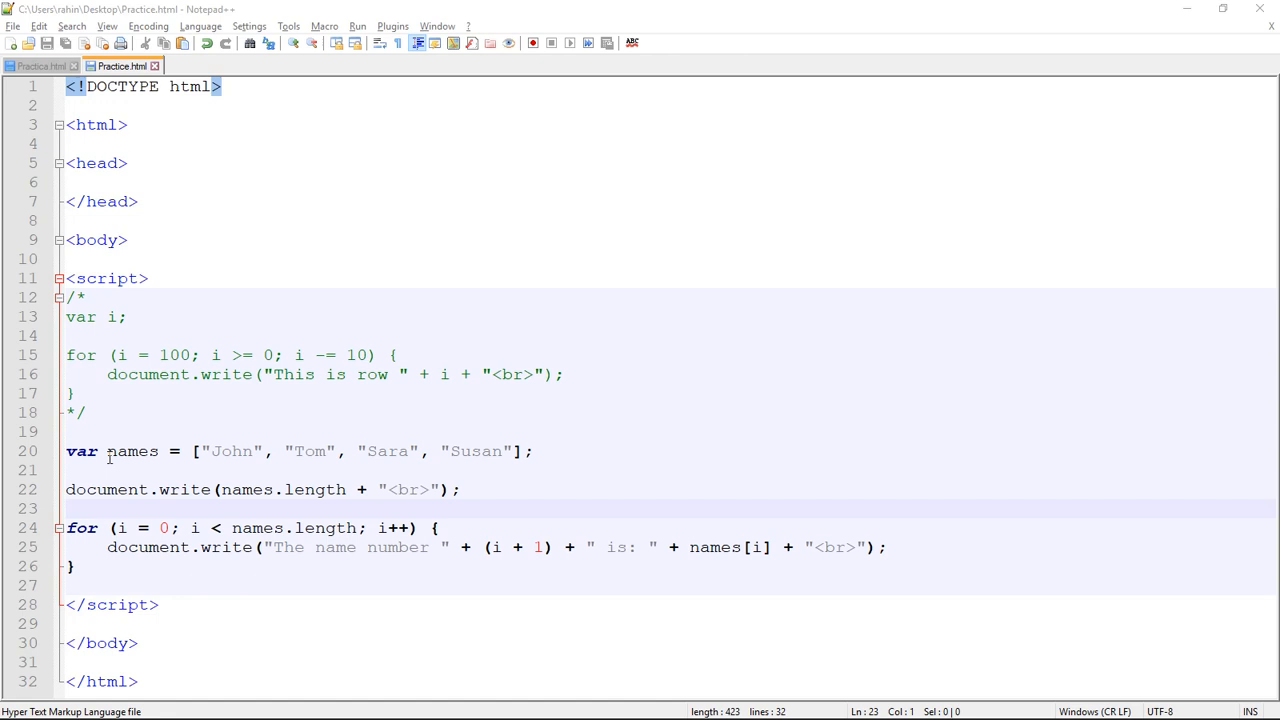
mouse_move(228, 452)
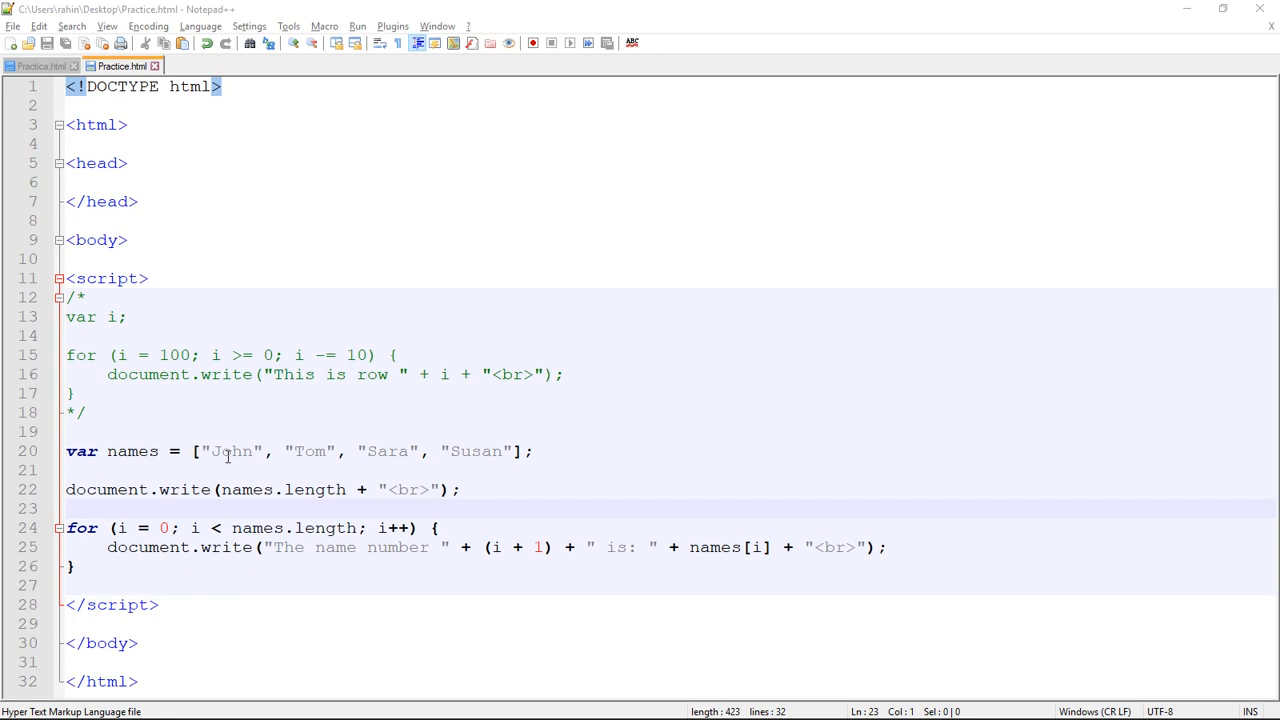
mouse_move(472, 456)
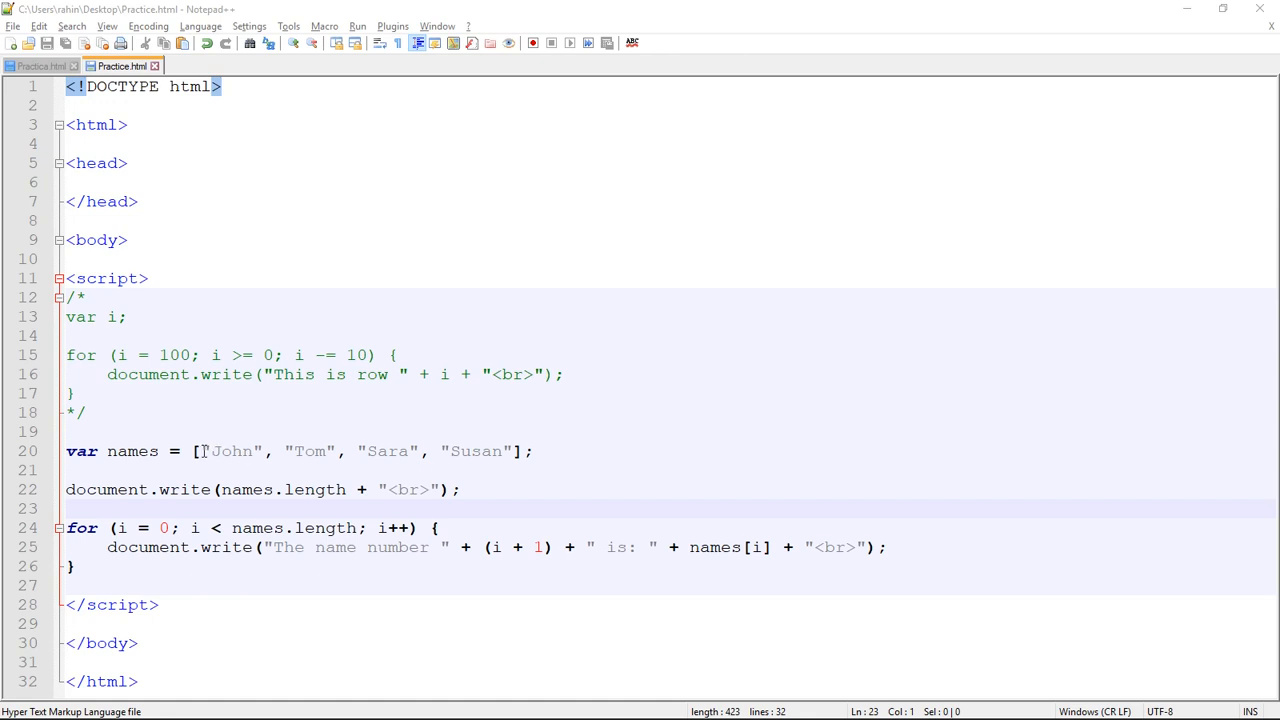
mouse_move(202, 452)
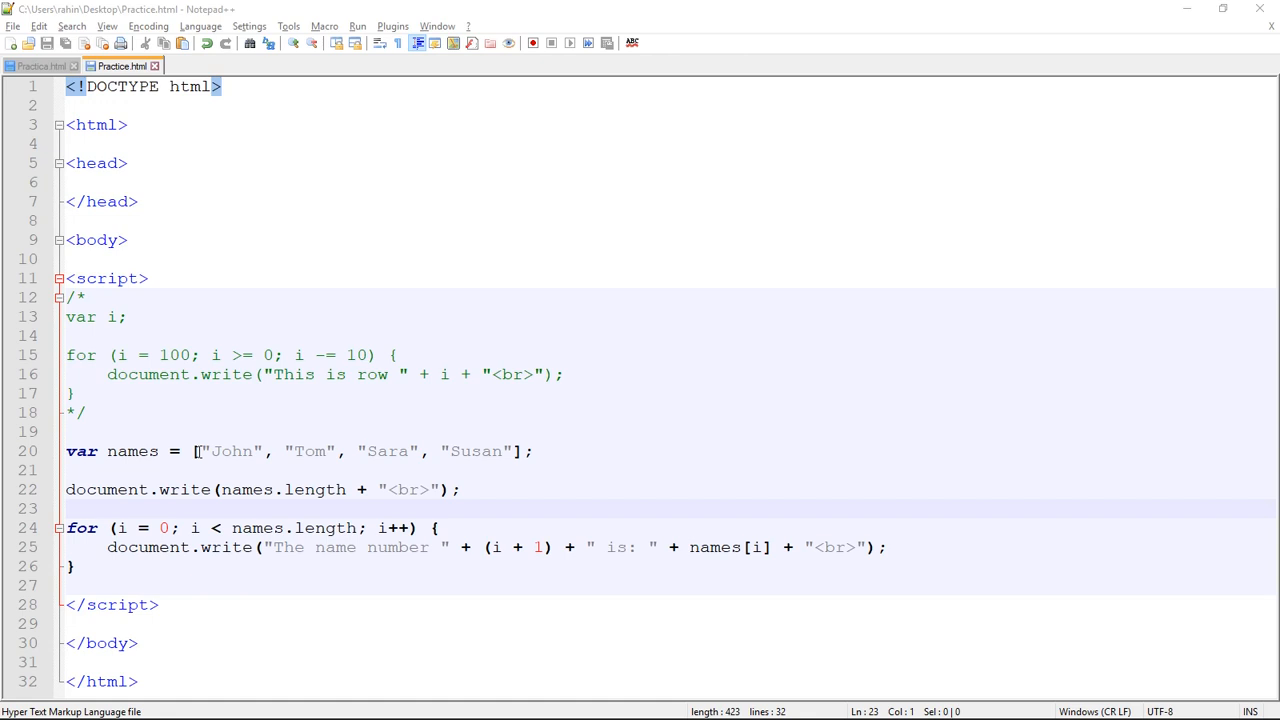
mouse_move(452, 456)
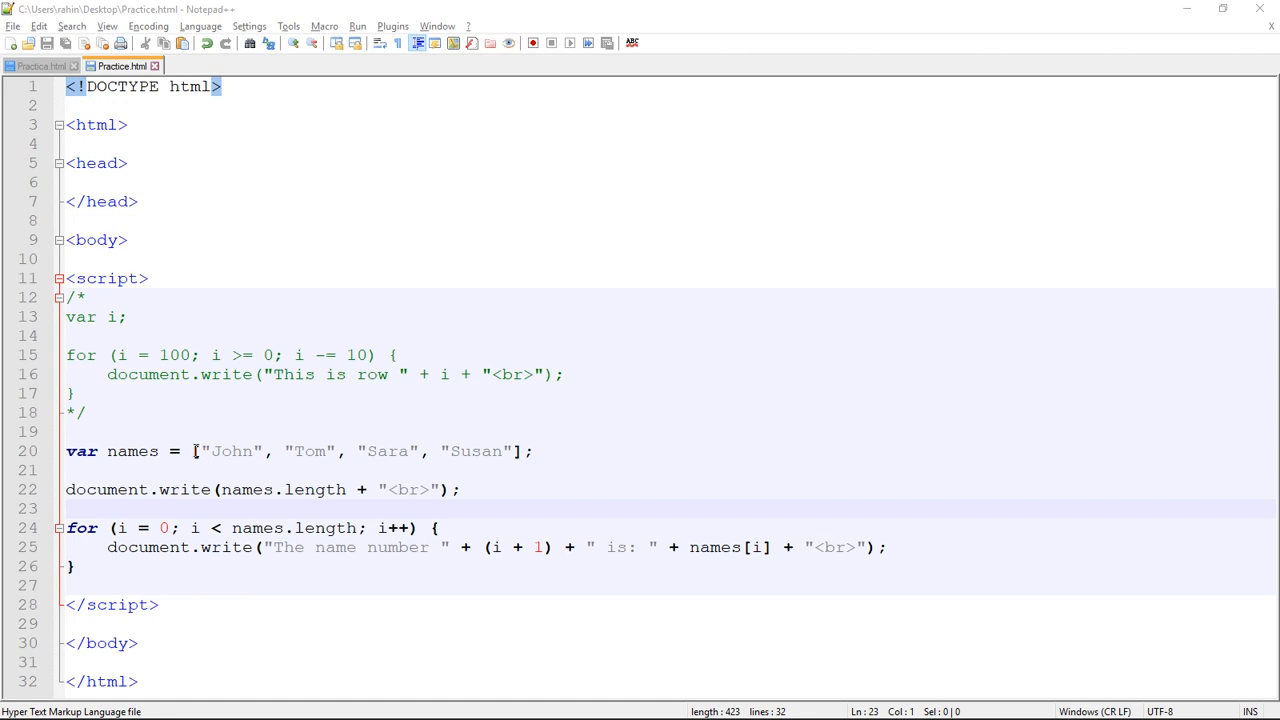
Step: Launch Practice.html in Chrome to see the count 4 and the four numbered names
left_click(192, 452)
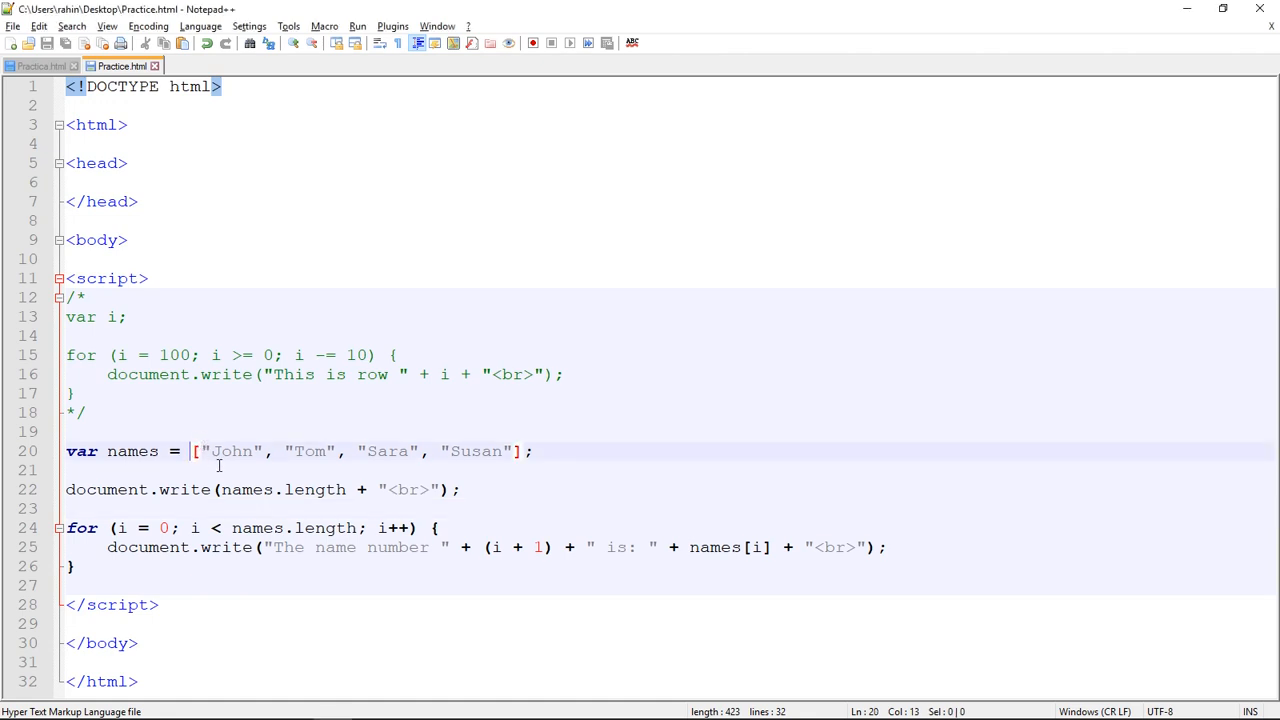
left_click(250, 452)
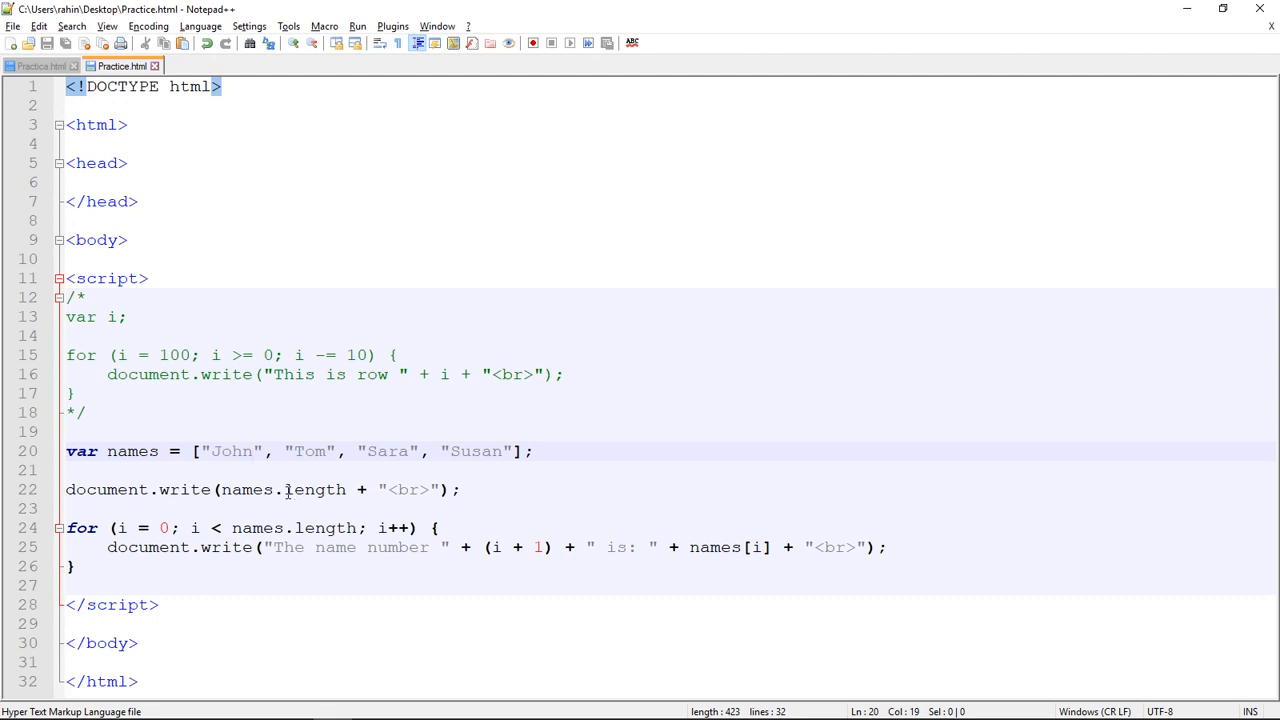
mouse_move(318, 456)
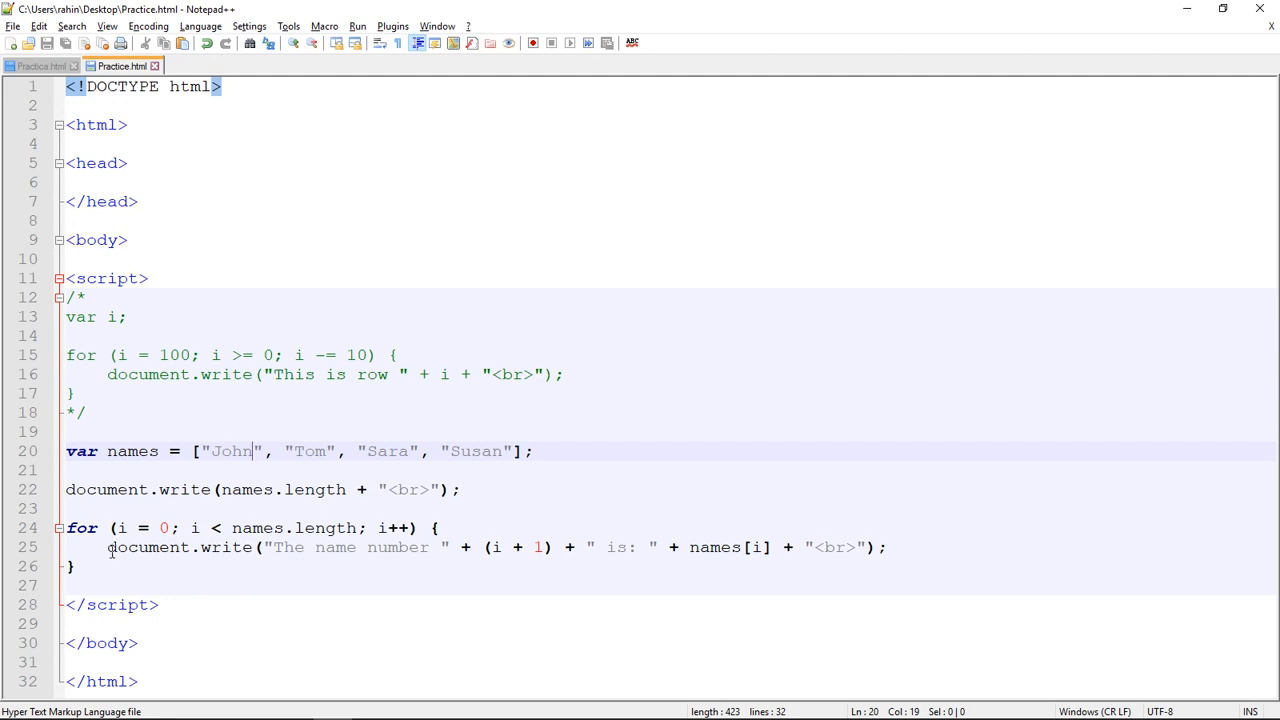
mouse_move(392, 522)
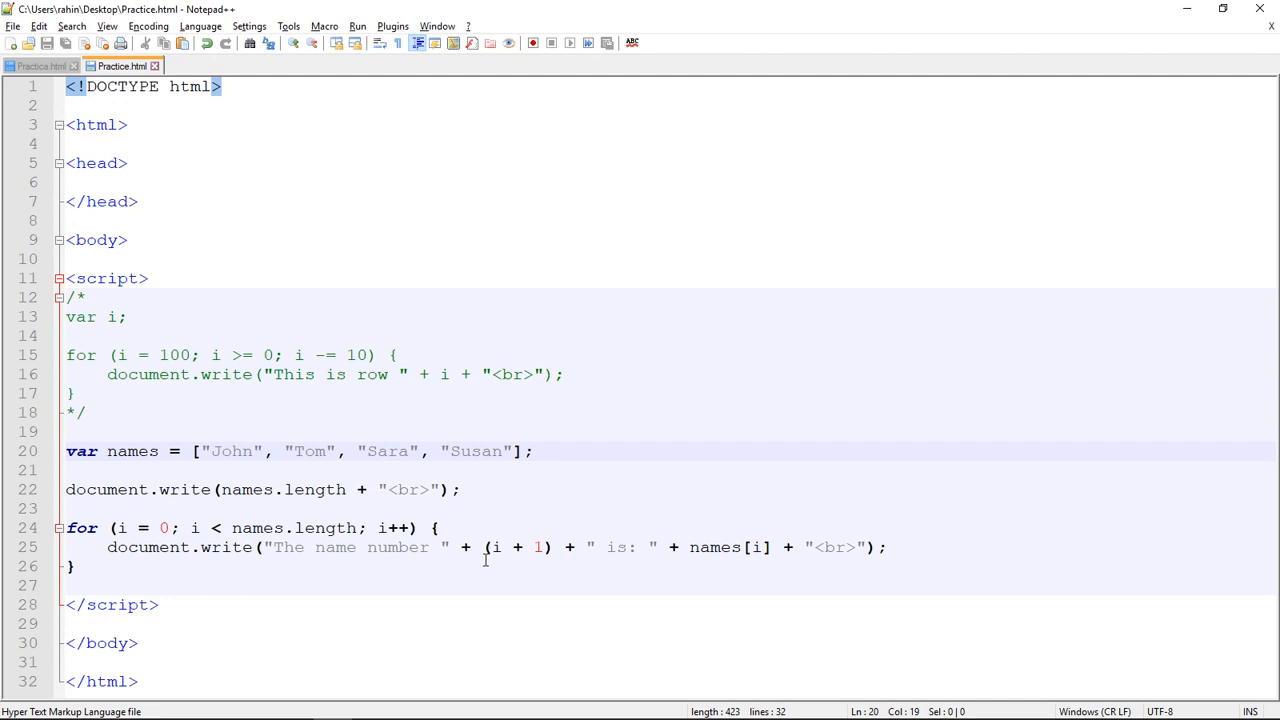
mouse_move(556, 524)
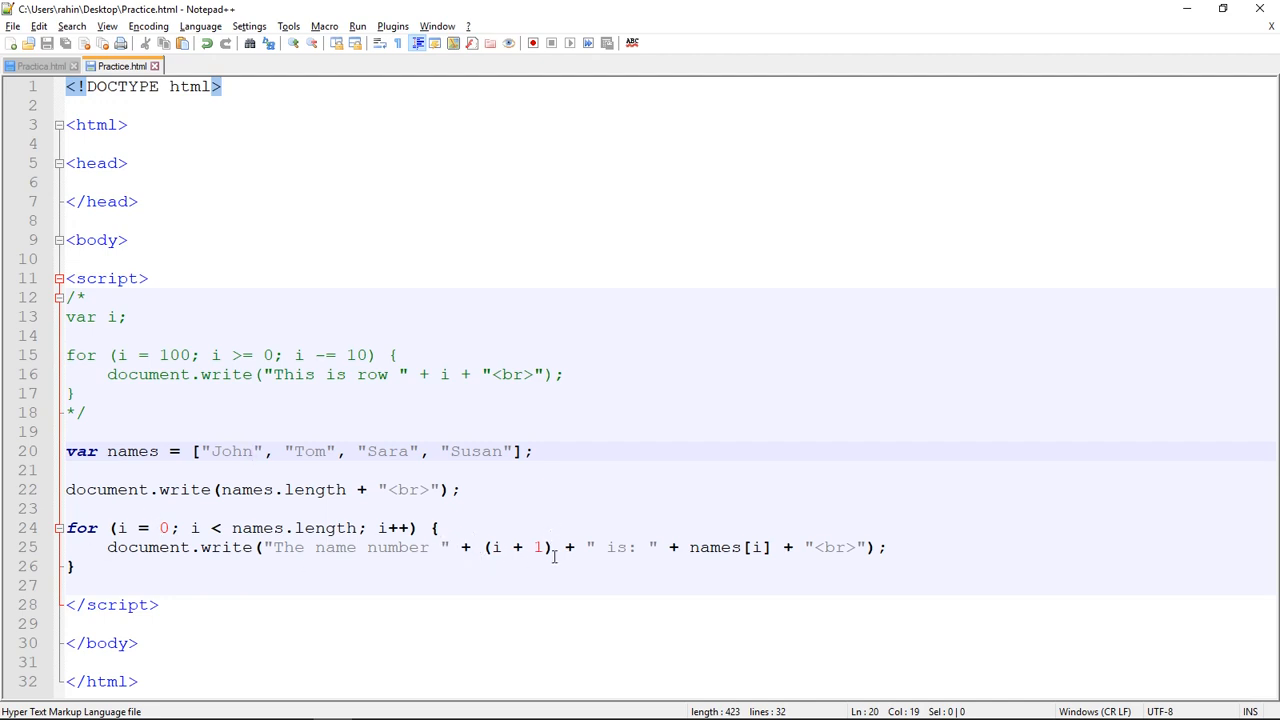
mouse_move(708, 520)
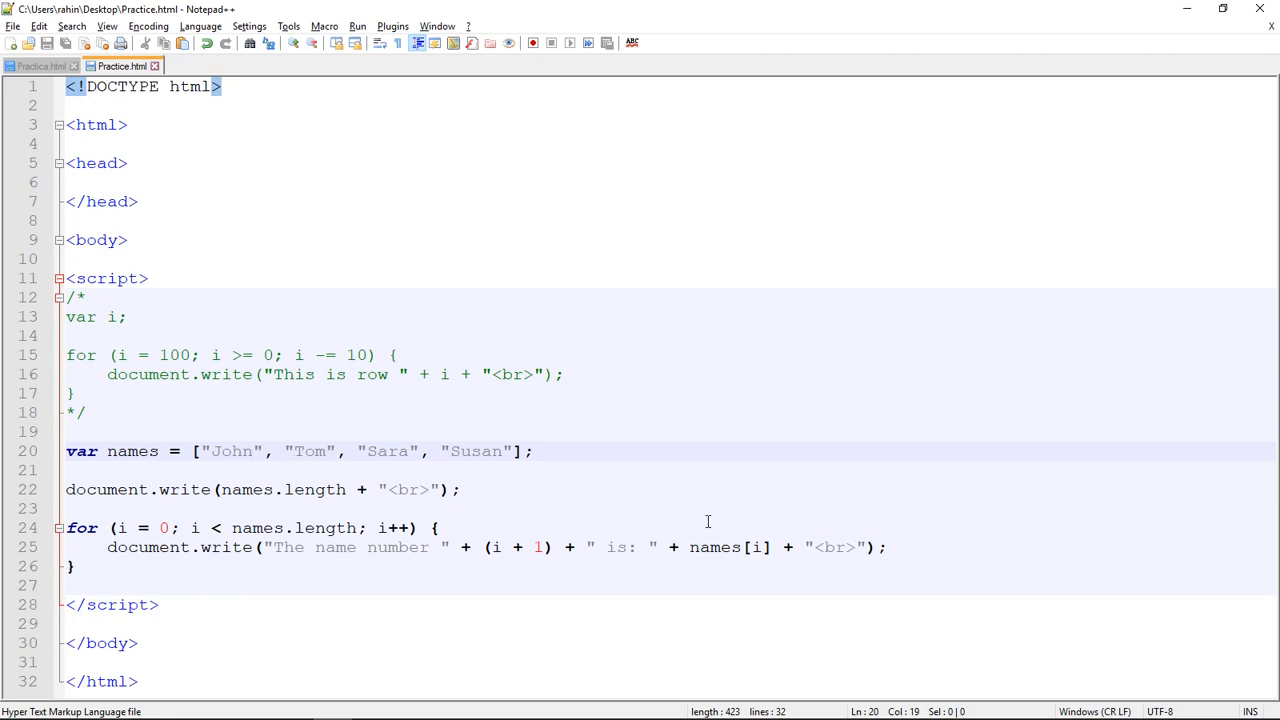
mouse_move(824, 552)
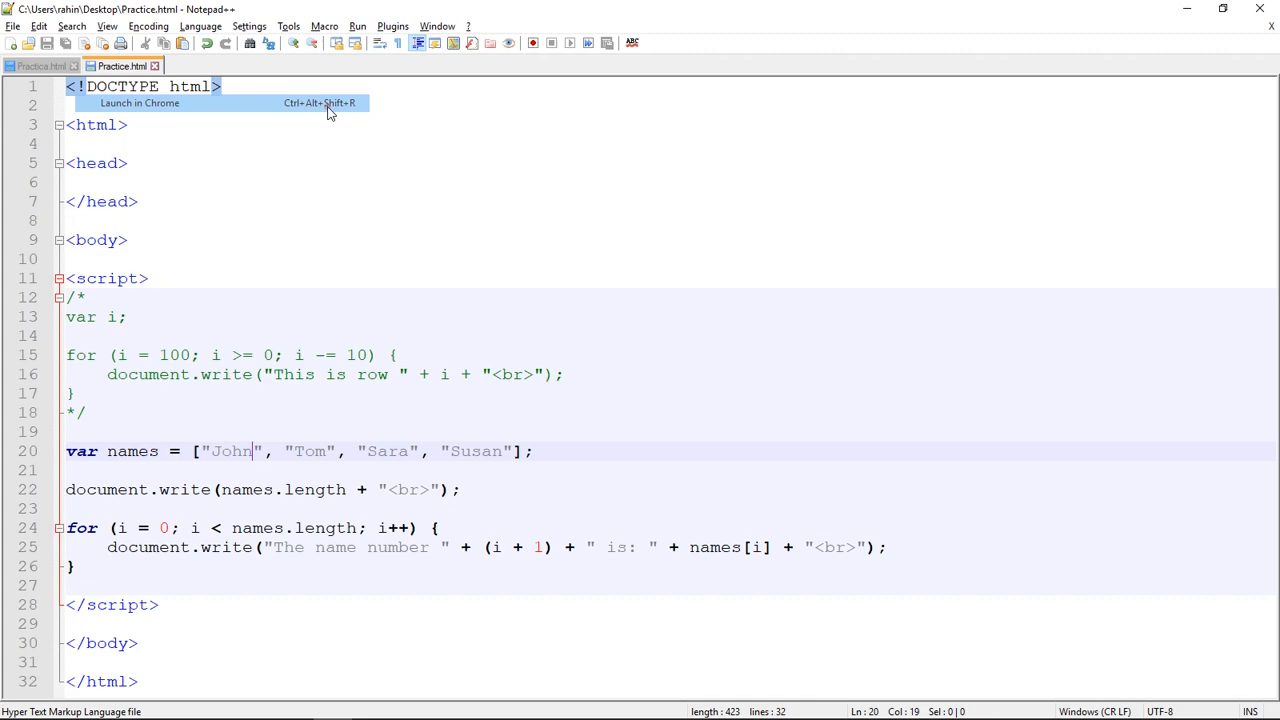
left_click(140, 104)
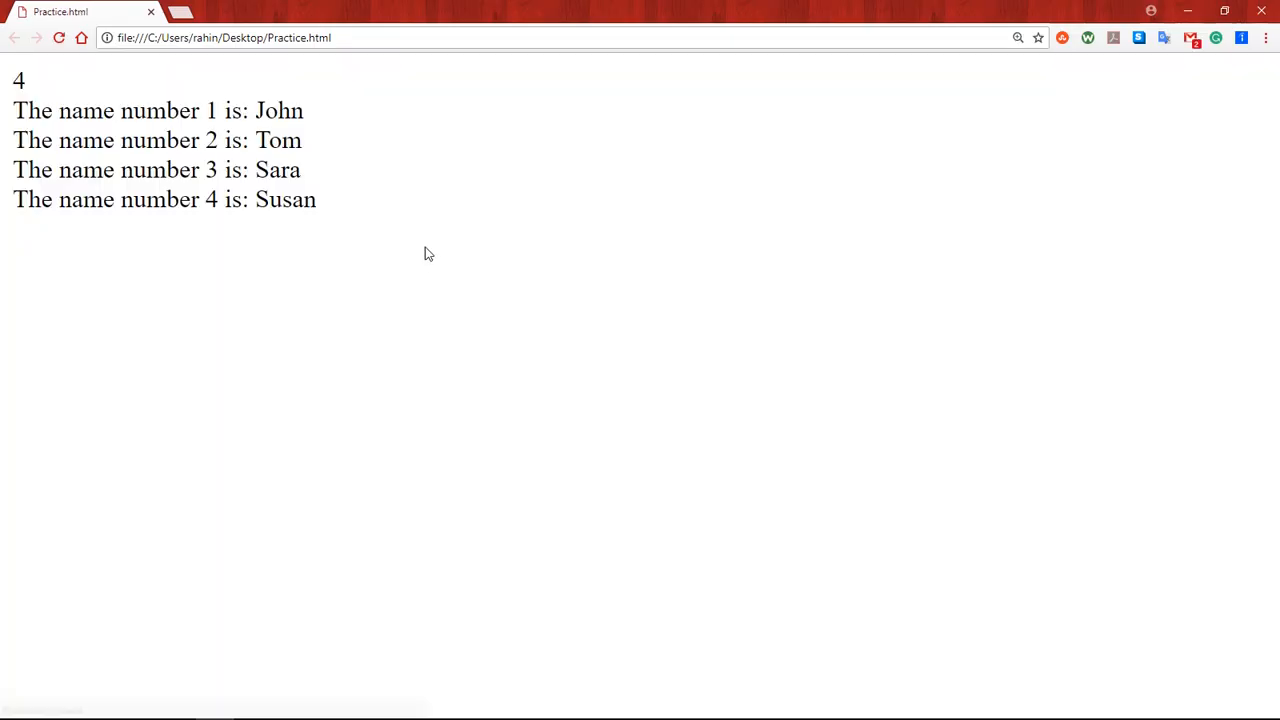
mouse_move(362, 260)
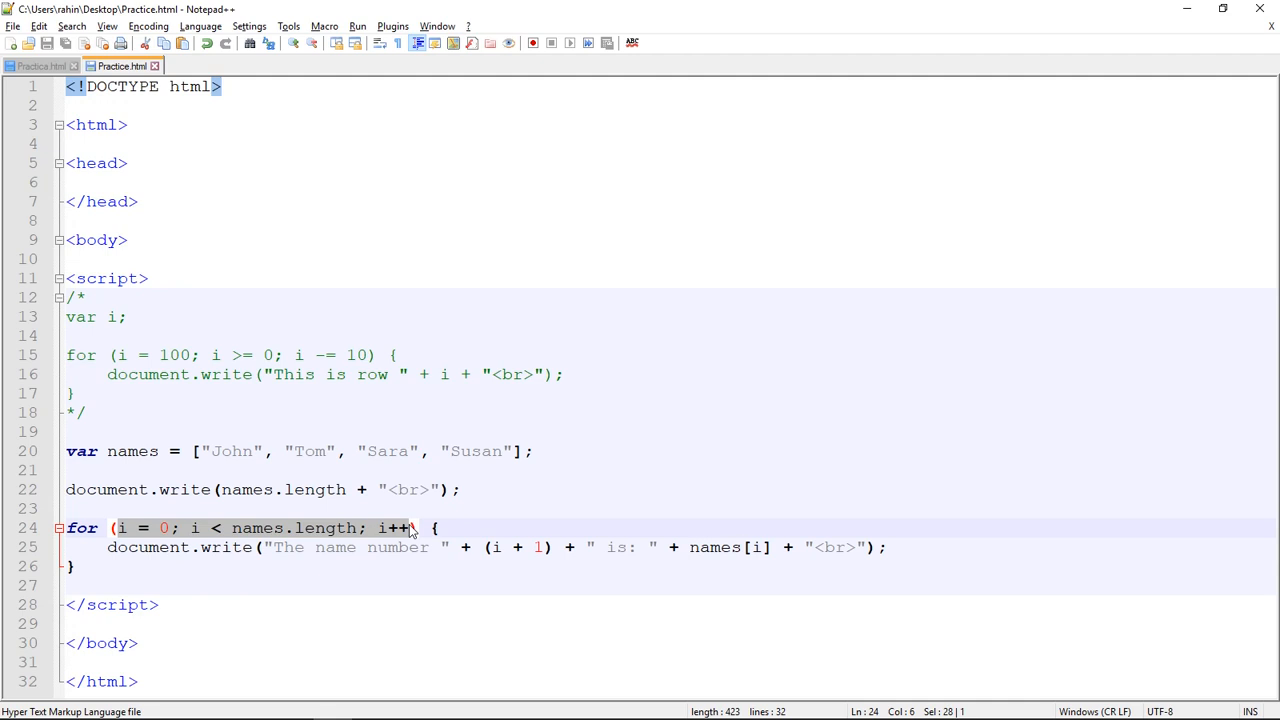
Step: Rewrite the loop header on line 24 as for (i in names)
type("i) {")
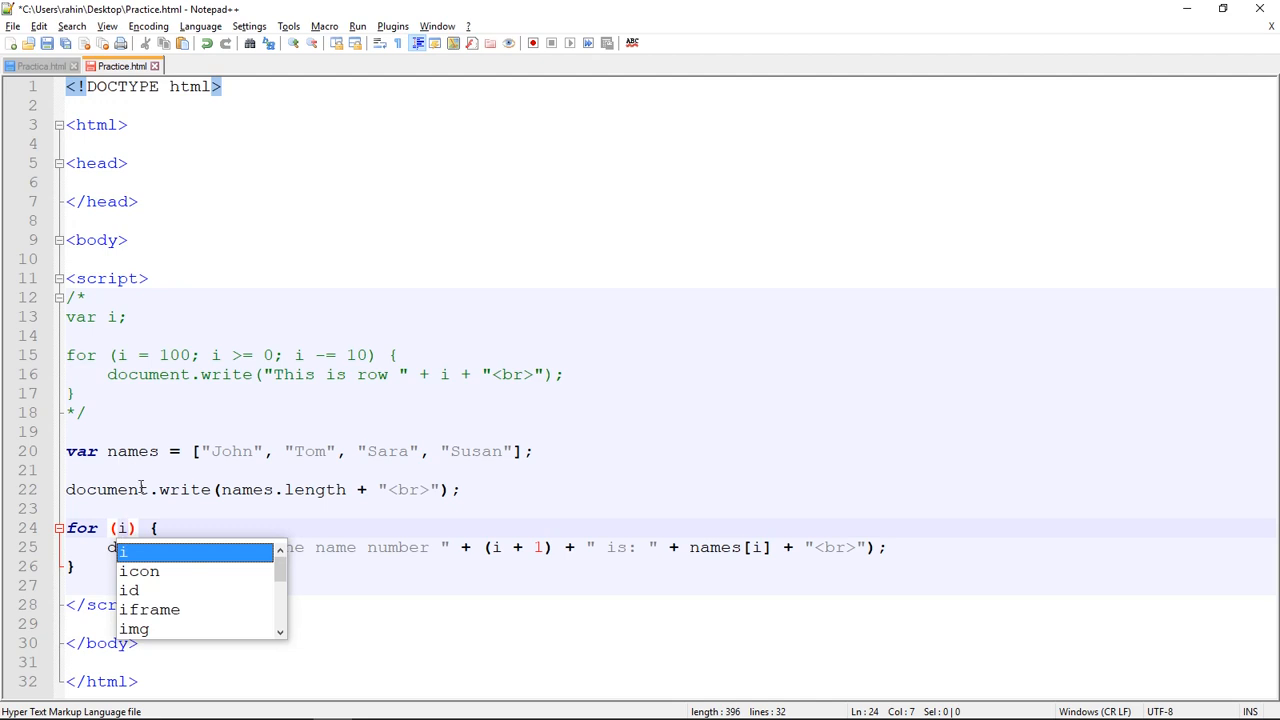
mouse_move(170, 444)
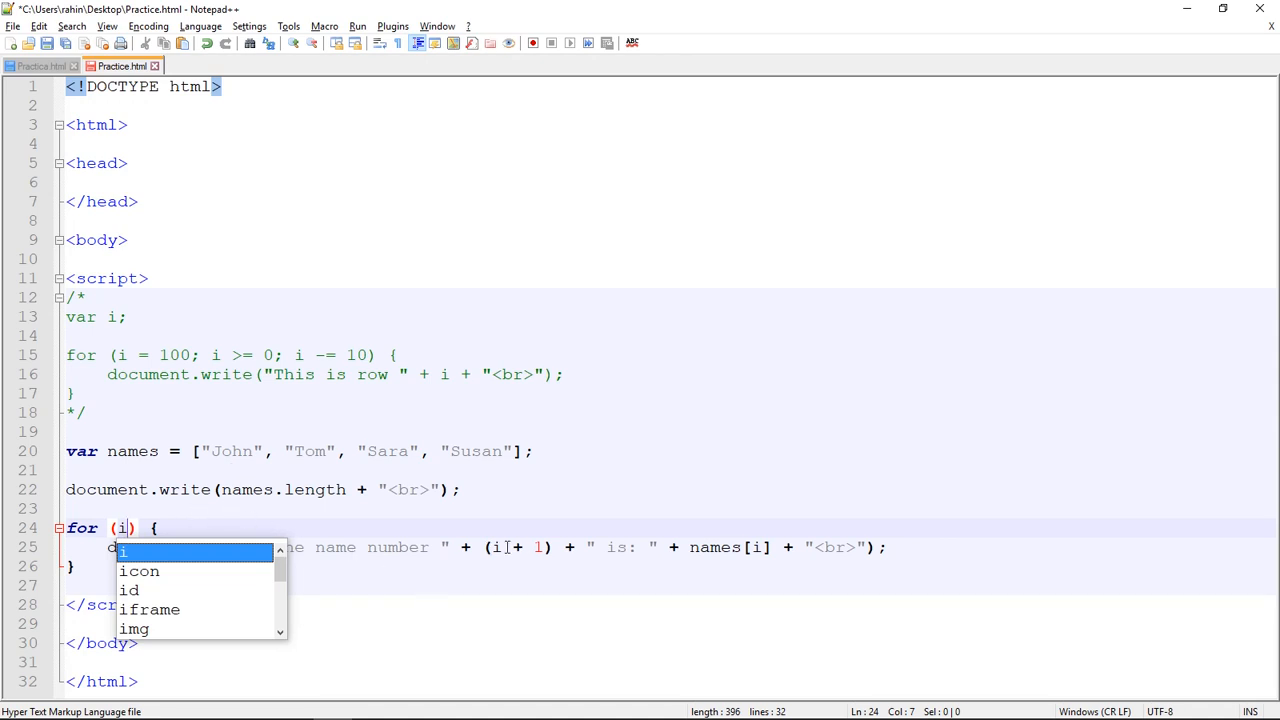
mouse_move(502, 568)
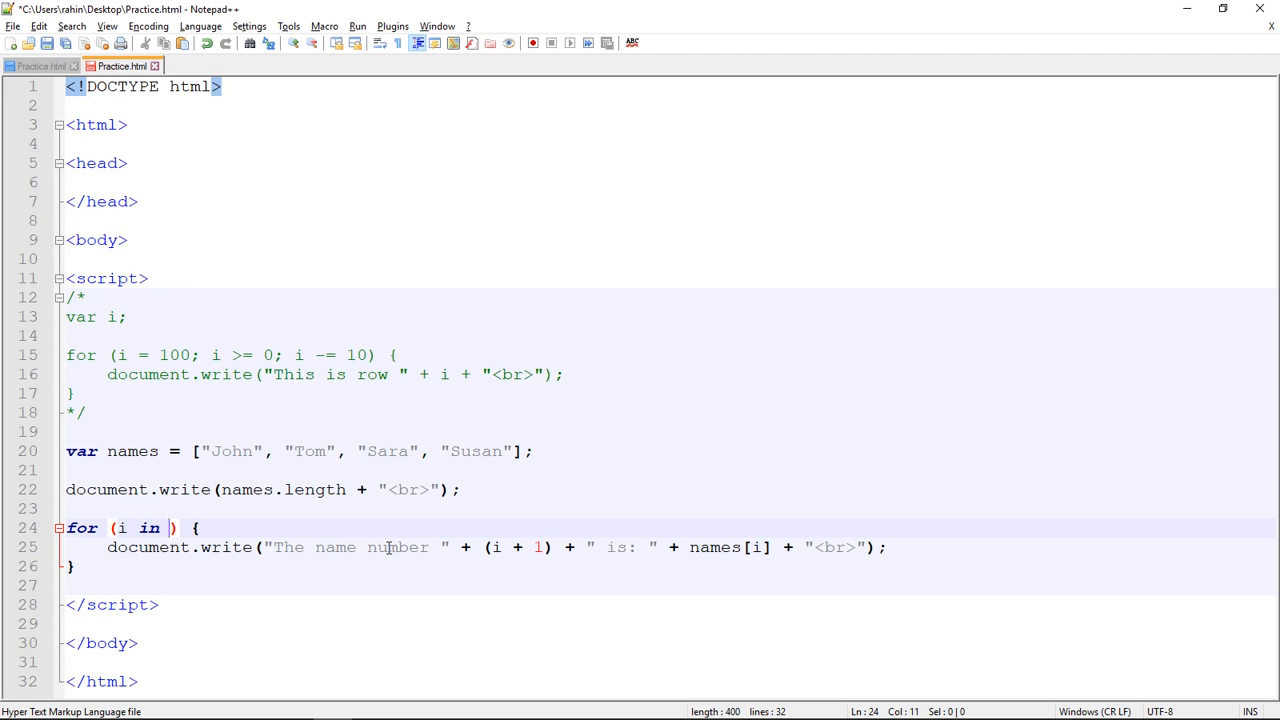
type("names")
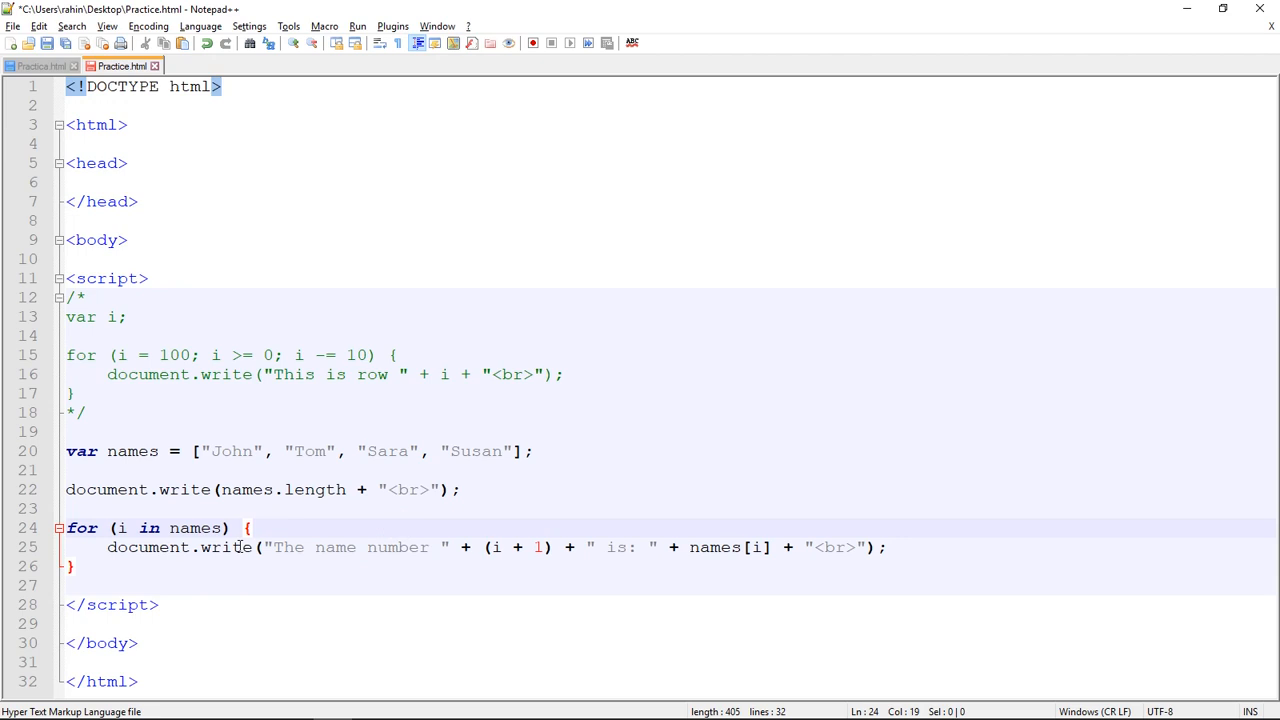
mouse_move(392, 576)
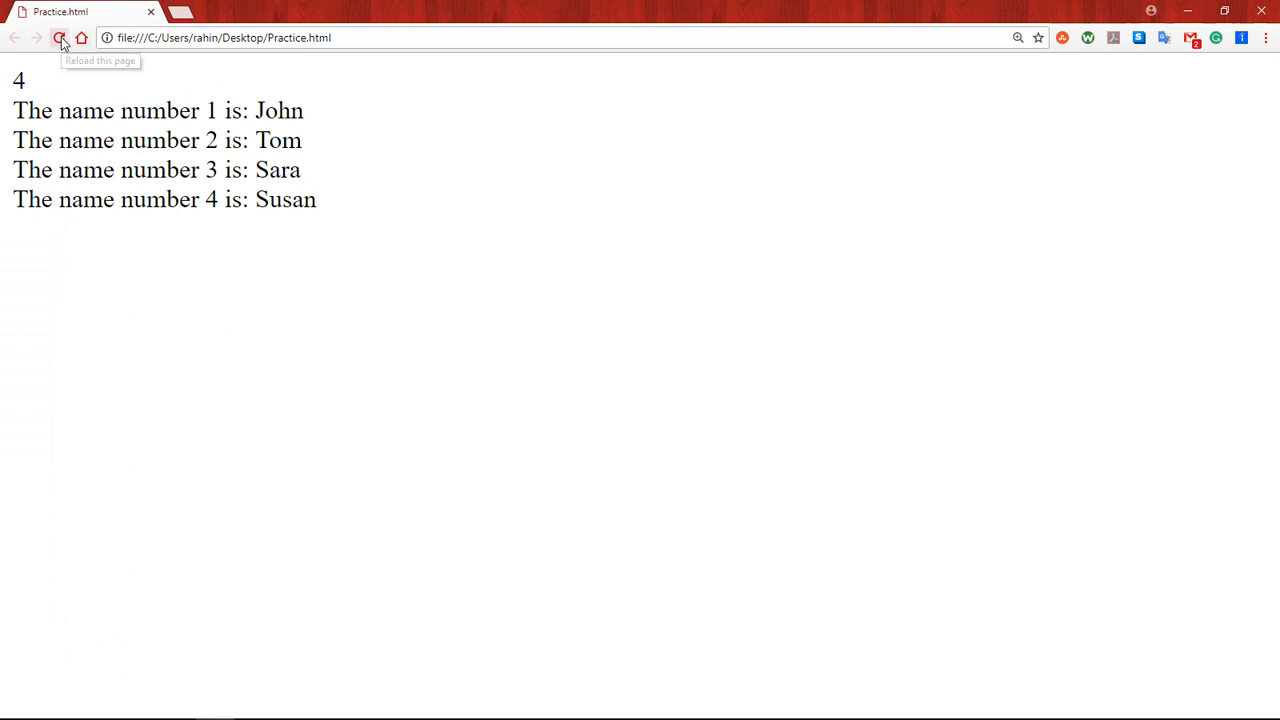
Step: Reload the page, now numbering John, Tom, Sara, Susan as 01, 11, 21, 31
left_click(60, 38)
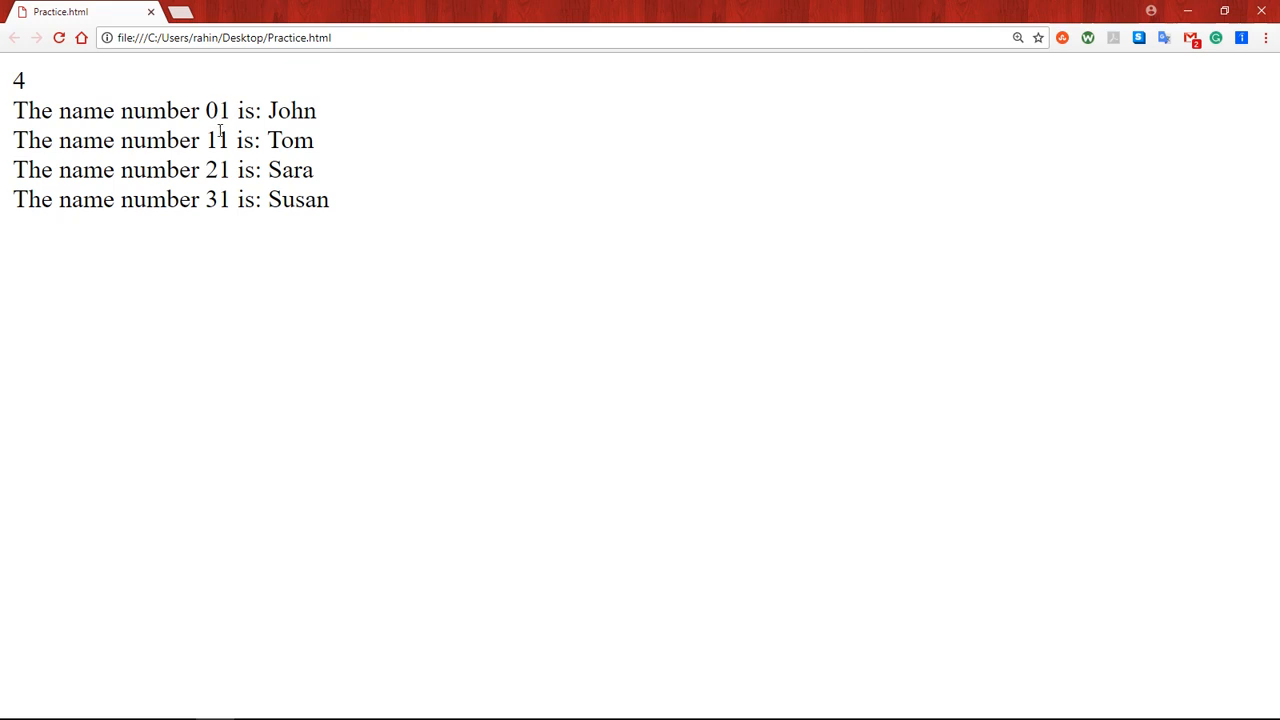
mouse_move(268, 212)
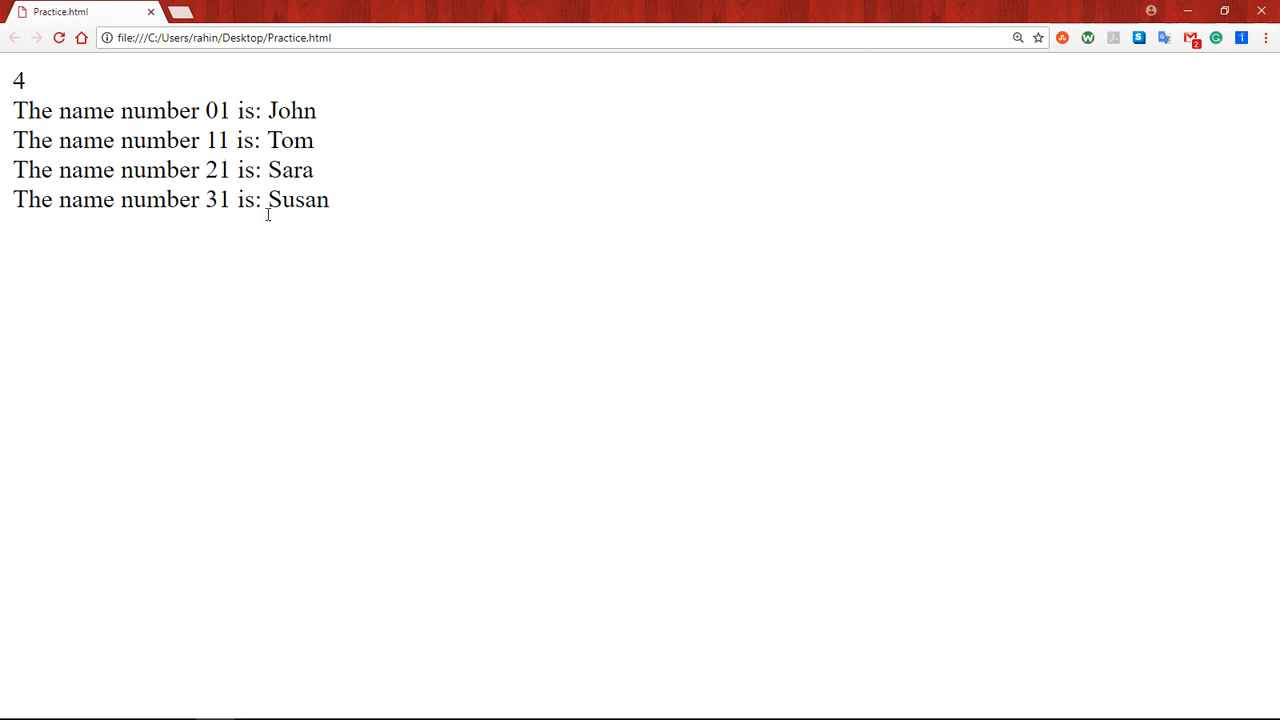
mouse_move(232, 150)
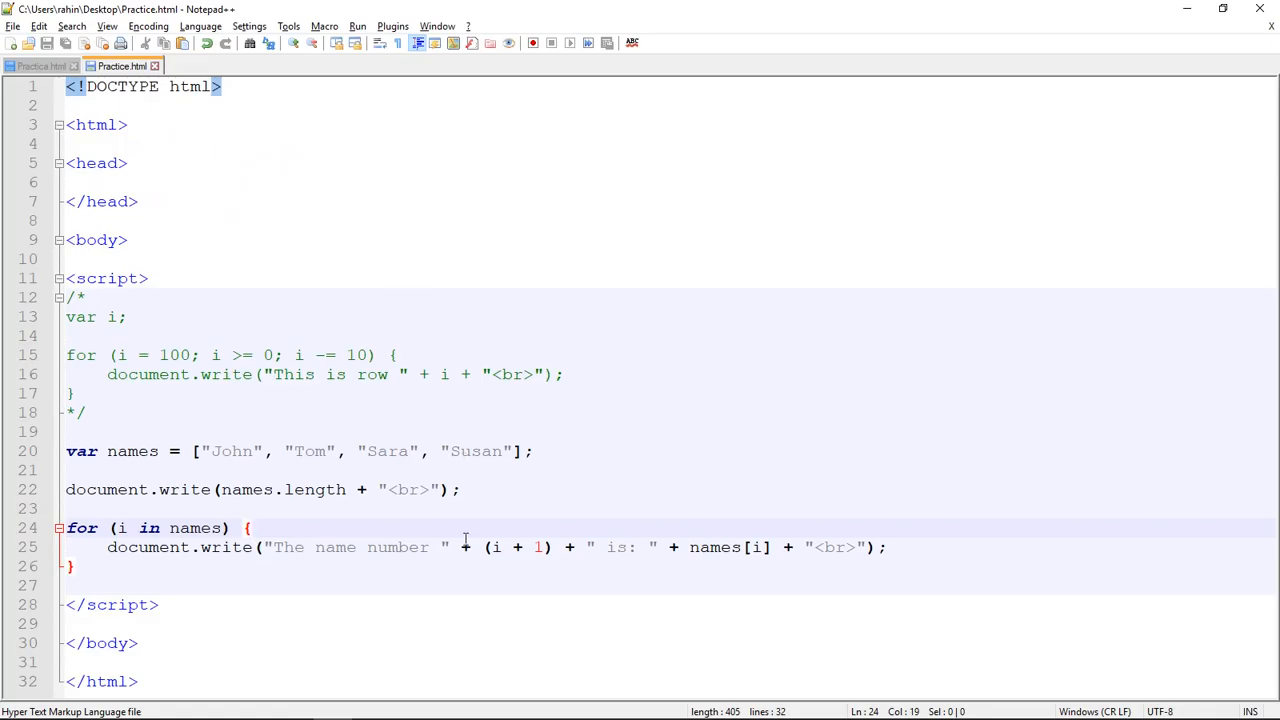
mouse_move(498, 548)
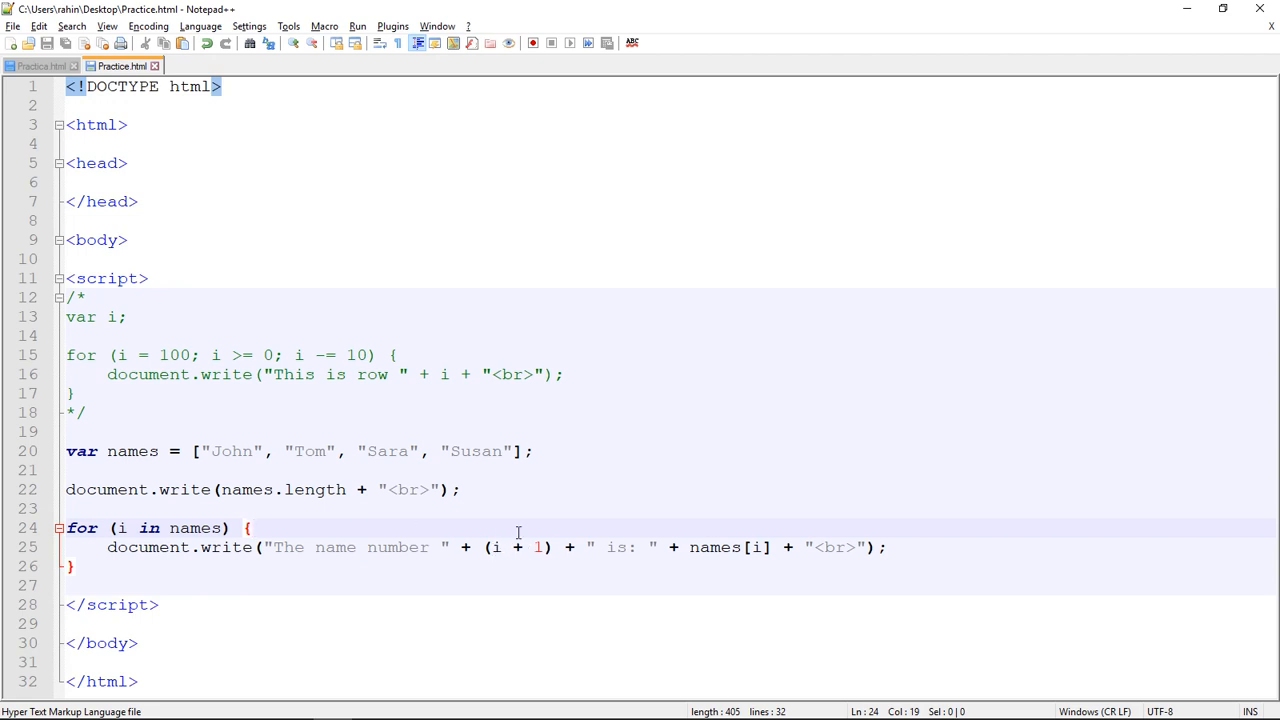
mouse_move(556, 564)
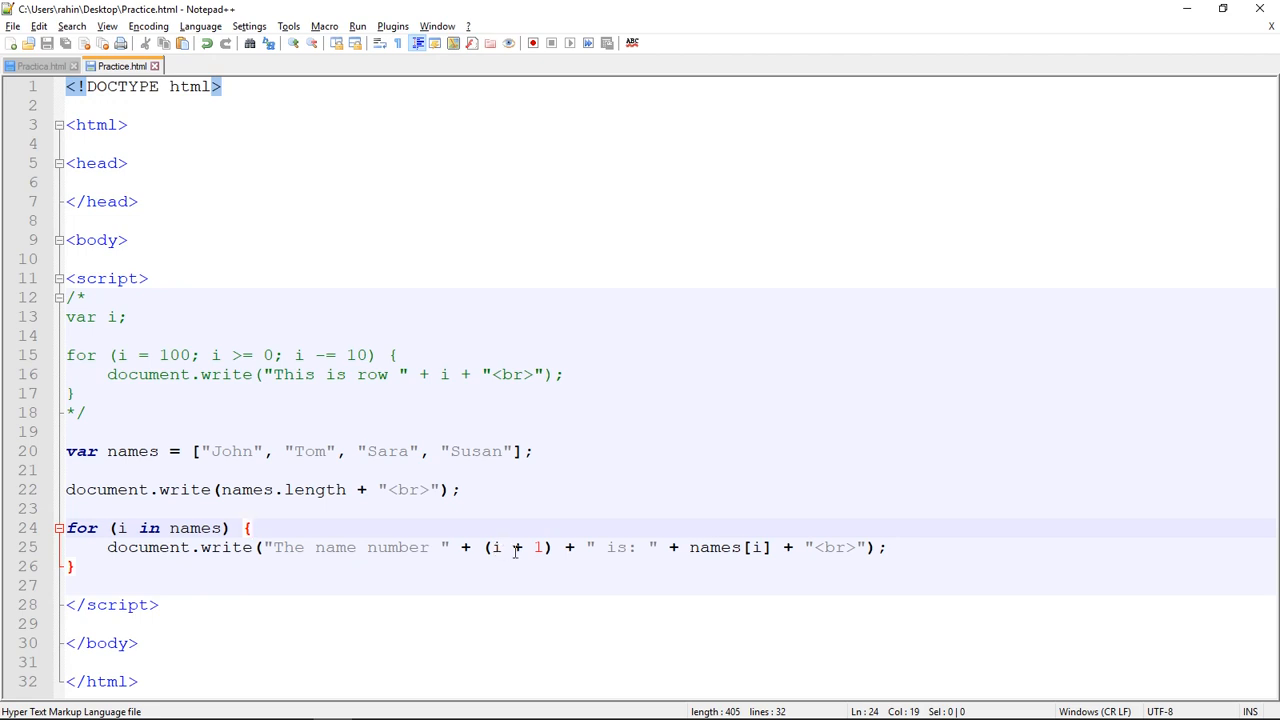
left_click(252, 528)
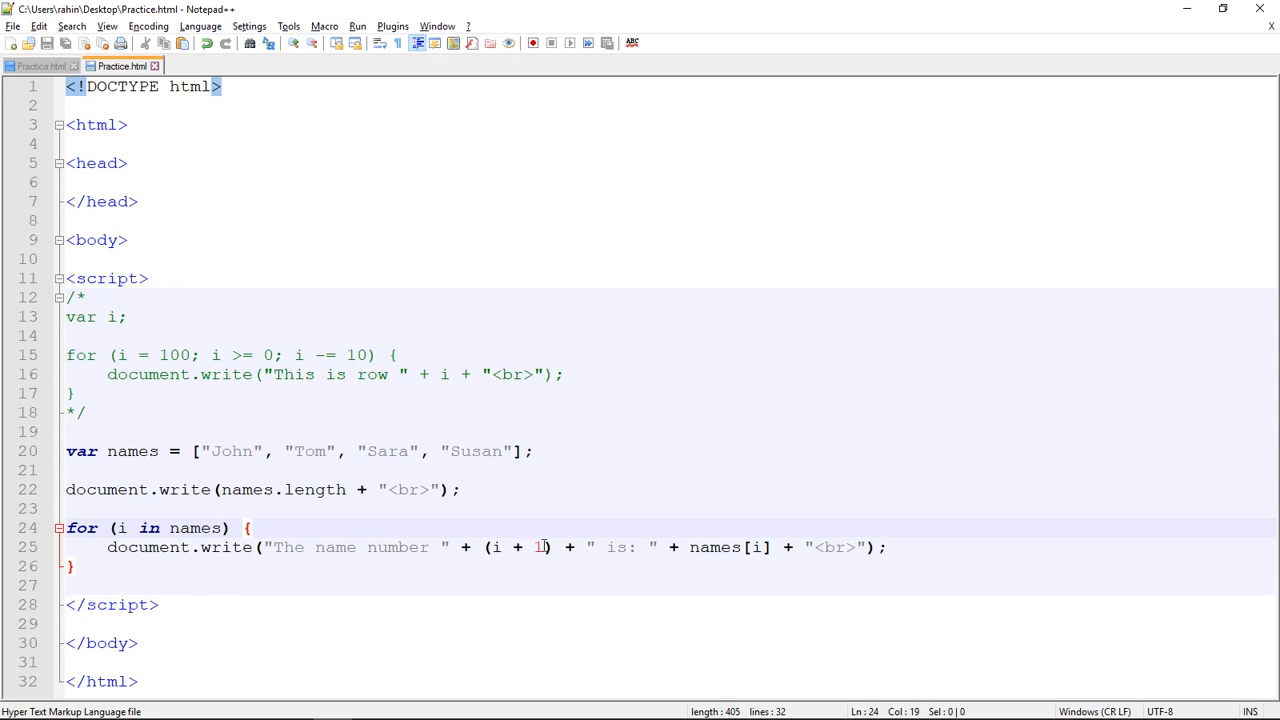
mouse_move(502, 548)
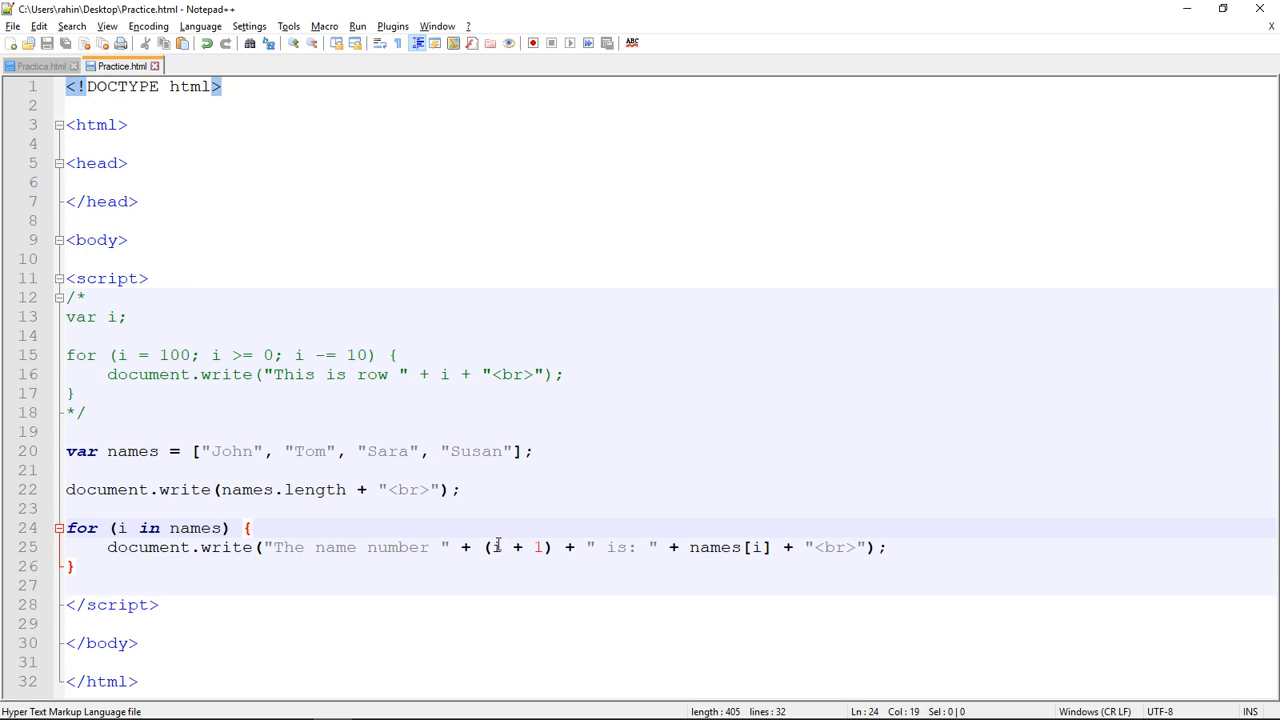
mouse_move(500, 548)
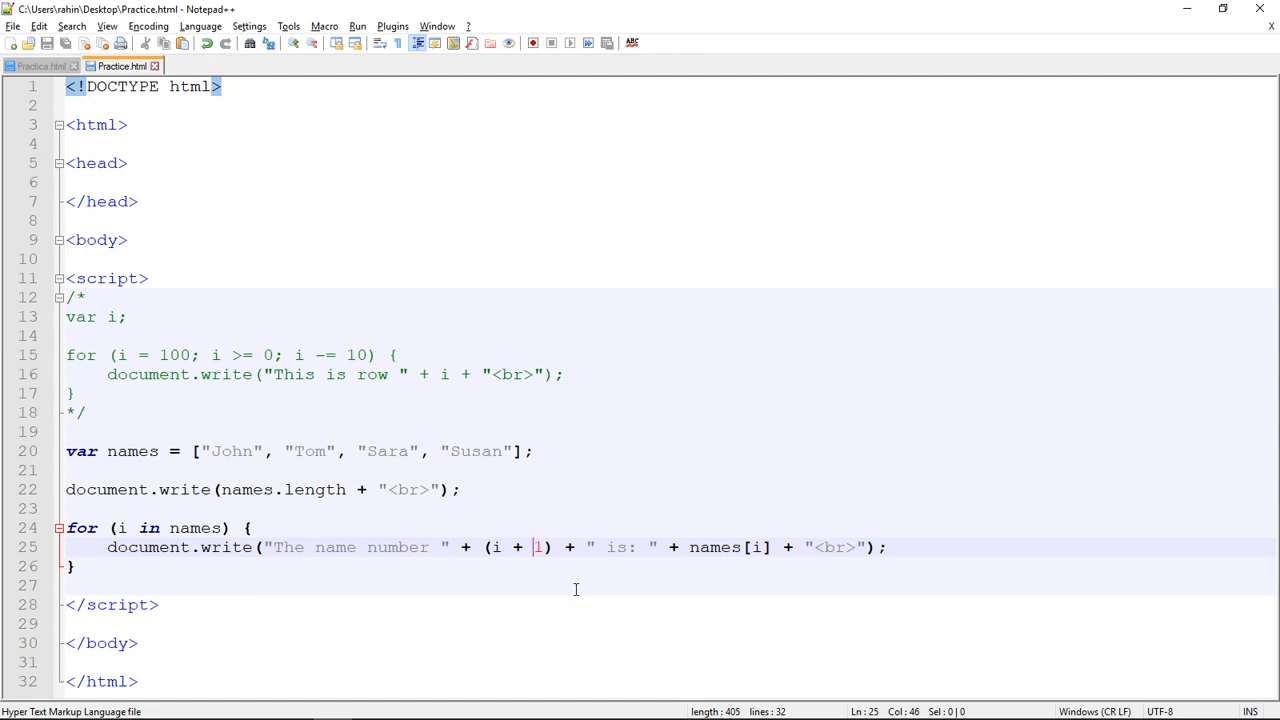
mouse_move(596, 592)
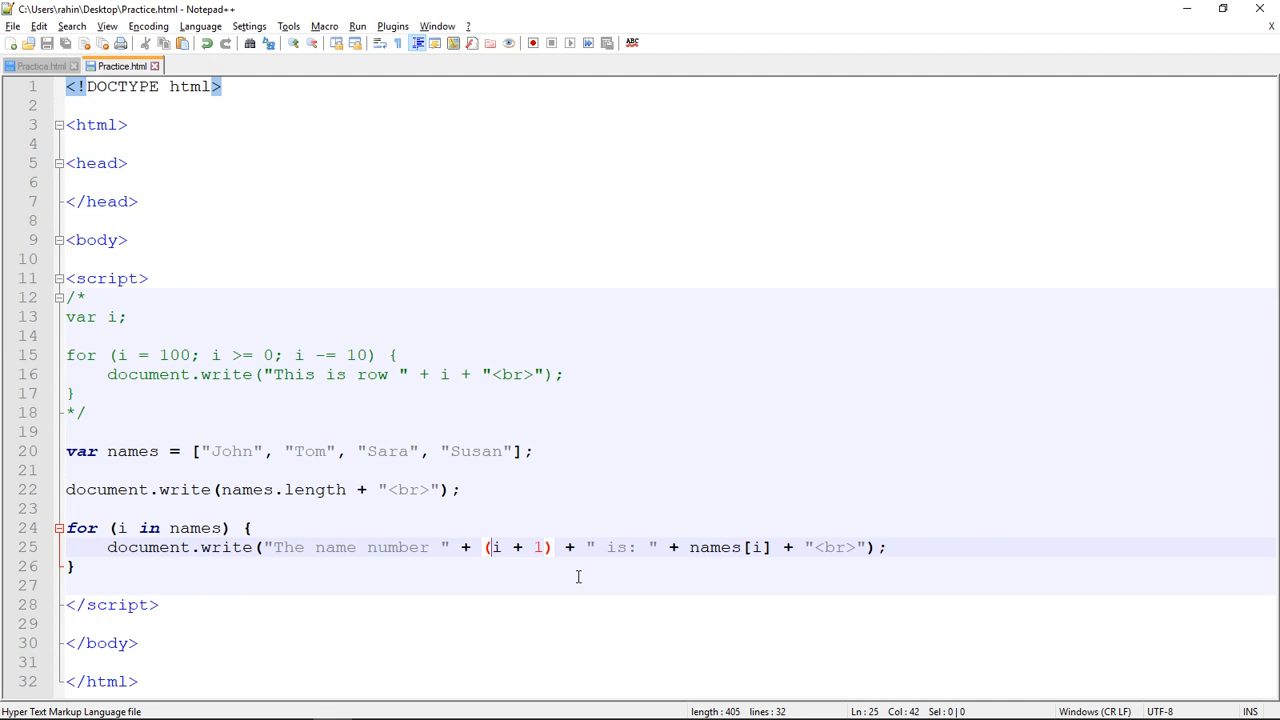
Step: Change the numbering expression on line 25 to (Number(i) + 1)
type("Number")
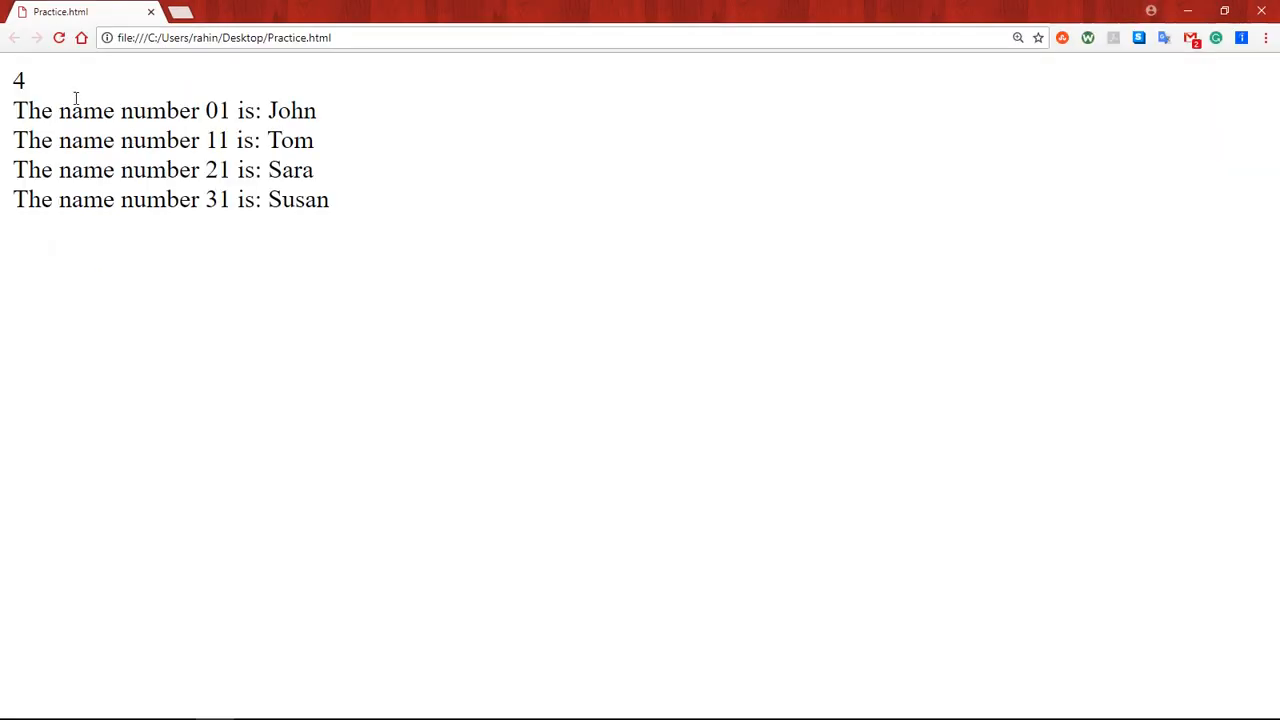
left_click(60, 36)
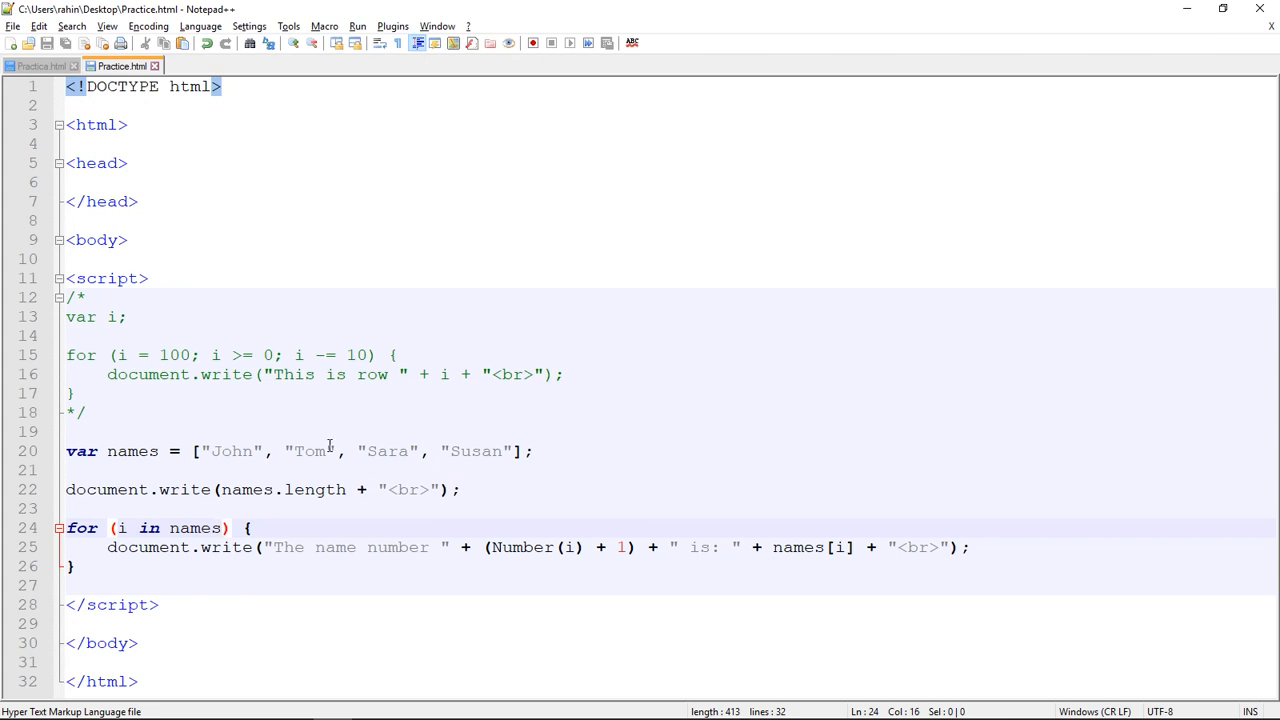
mouse_move(480, 456)
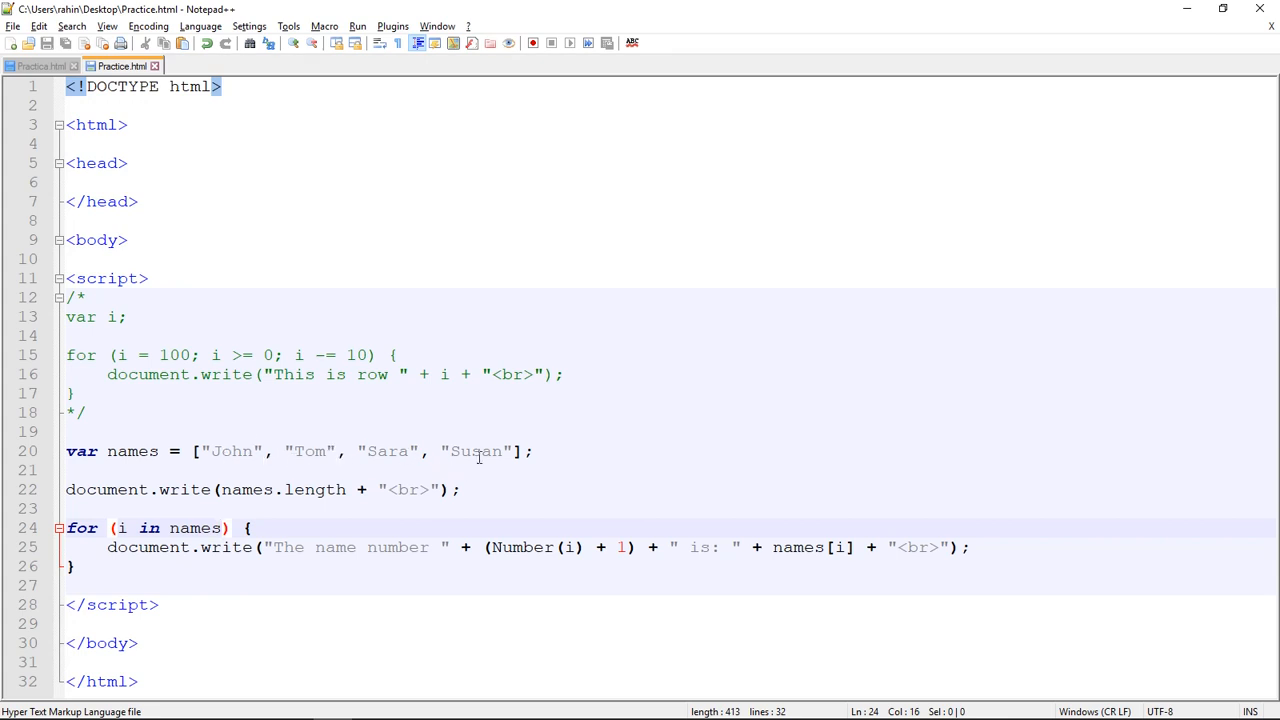